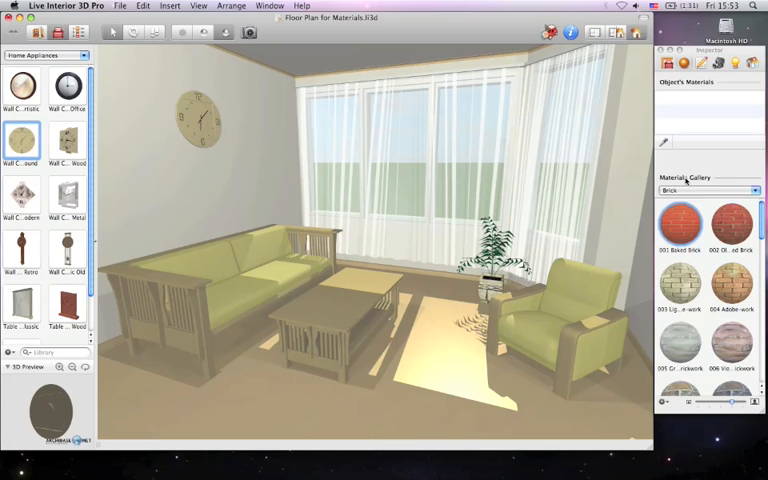
- Switch the Materials Gallery to Fabric and browse to a dark grey fabric for the armchair
{"action": "left_click", "coordinate": [710, 192]}
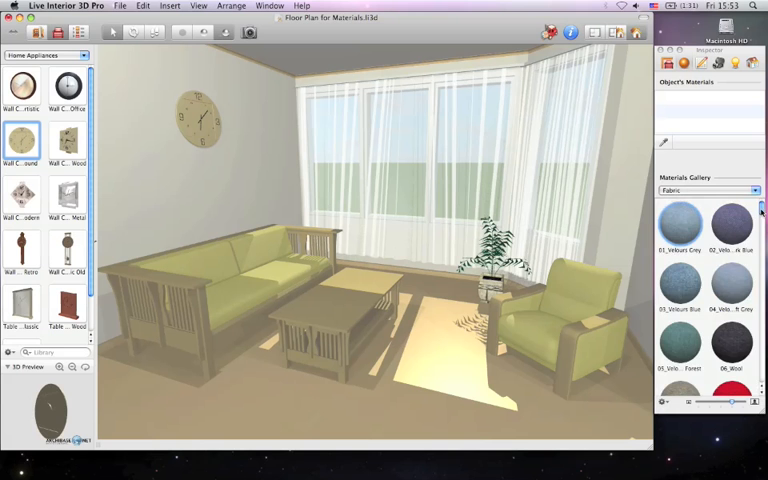
{"action": "scroll", "scroll_direction": "down", "scroll_amount": 3}
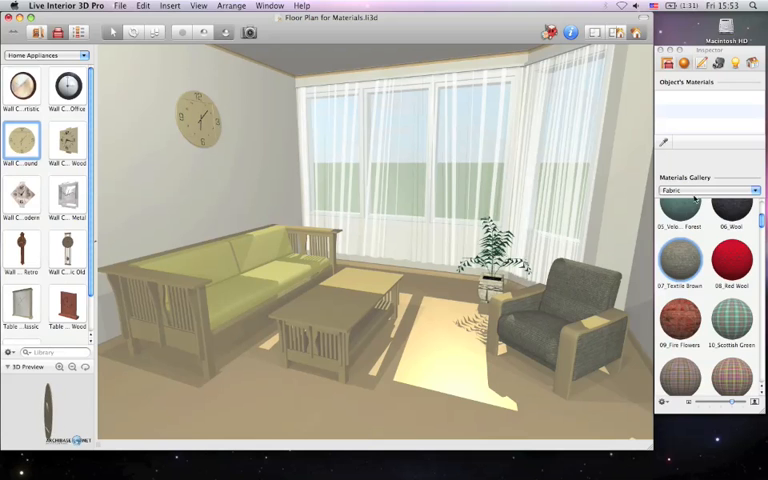
- Choose a wood swatch from the Wood category for the armchair's armrests
{"action": "left_click", "coordinate": [740, 190]}
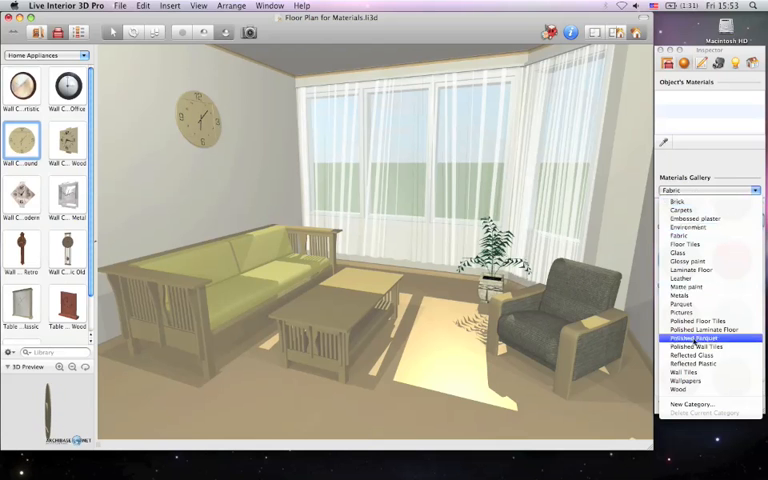
{"action": "left_click", "coordinate": [708, 190]}
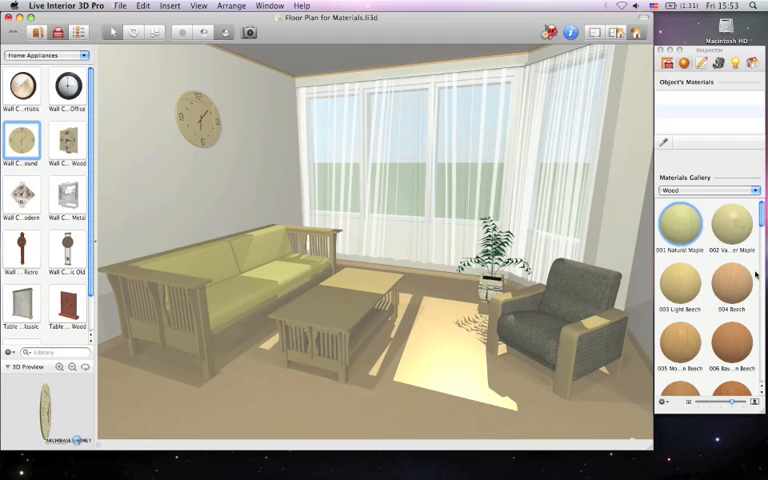
{"action": "scroll", "scroll_direction": "down", "scroll_amount": 3}
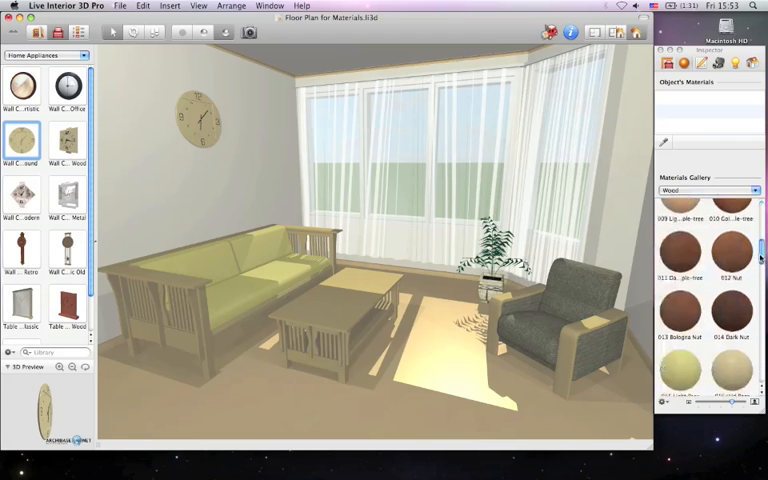
{"action": "scroll", "scroll_direction": "down", "scroll_amount": 3}
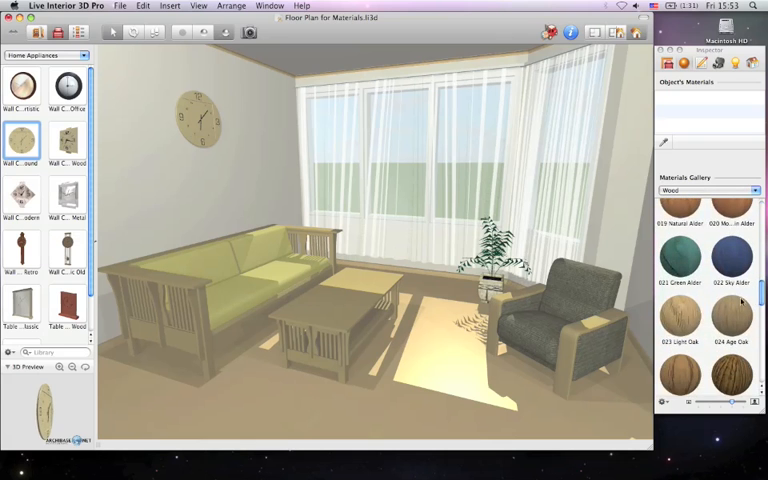
{"action": "left_click", "coordinate": [690, 318]}
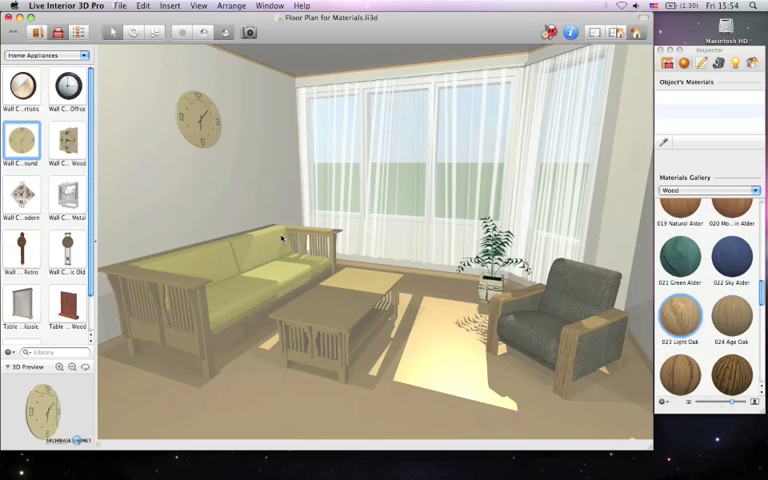
- Select the sofa in the 3D view and pick one of its materials for editing
{"action": "left_click", "coordinate": [260, 250]}
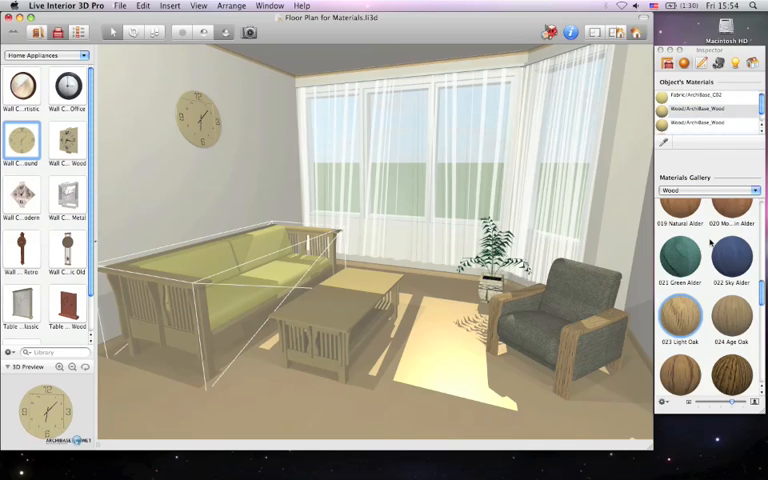
{"action": "scroll", "scroll_direction": "down", "scroll_amount": 3}
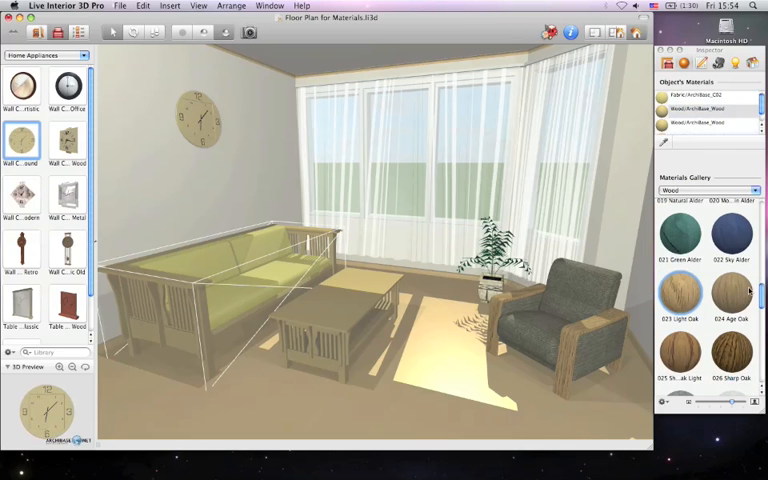
{"action": "left_click", "coordinate": [680, 300]}
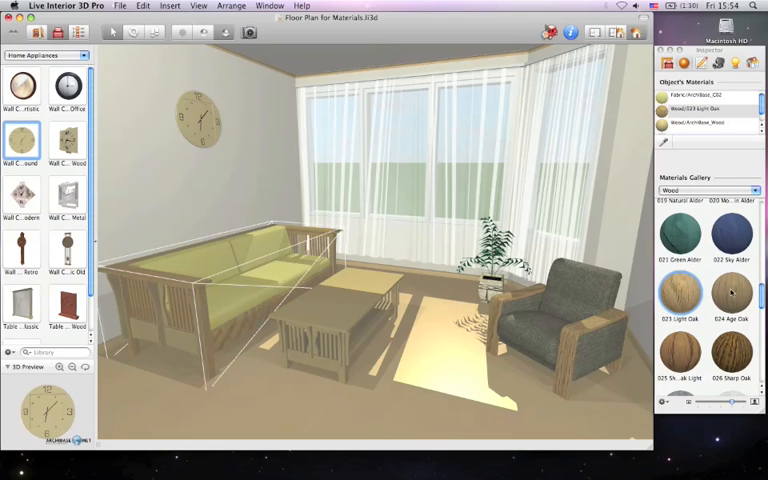
{"action": "left_click", "coordinate": [730, 296]}
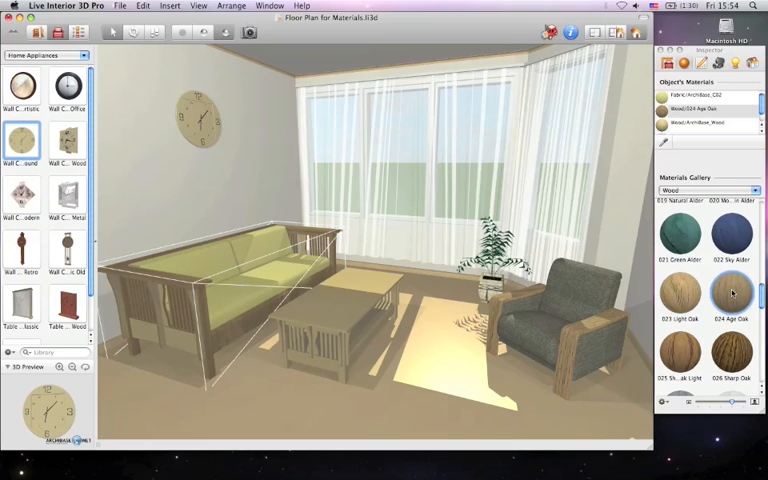
{"action": "mouse_move", "coordinate": [472, 214]}
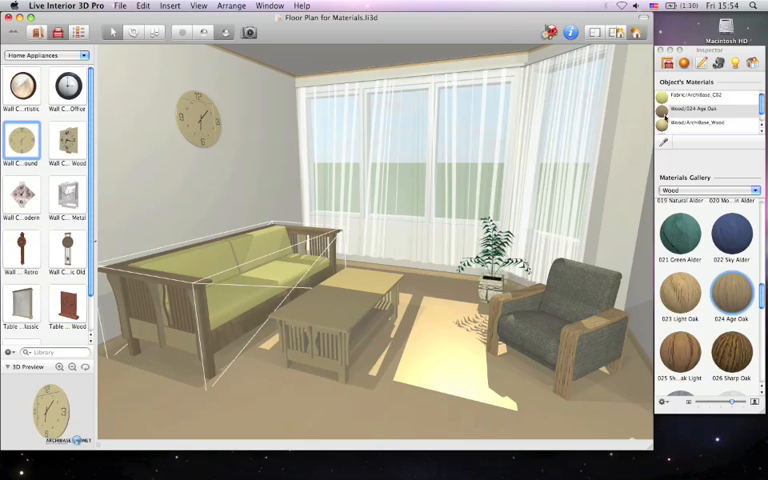
- Sample the armchair's grey fabric with the picker and apply it to the sofa cushions
{"action": "left_click", "coordinate": [704, 98]}
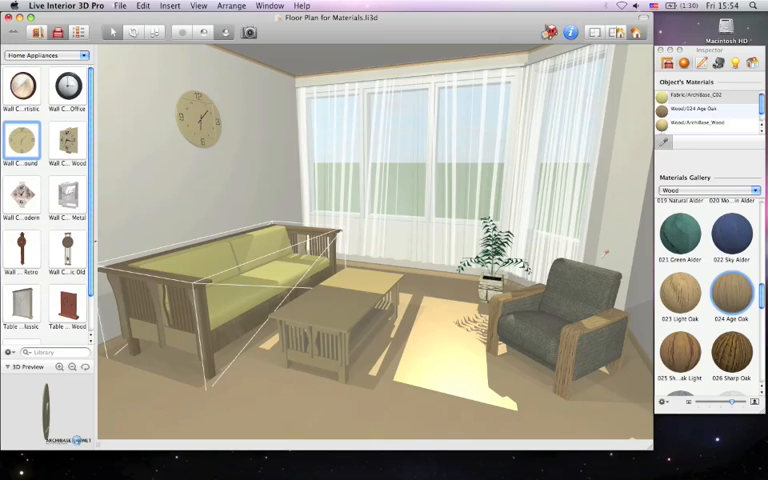
{"action": "left_click", "coordinate": [666, 96]}
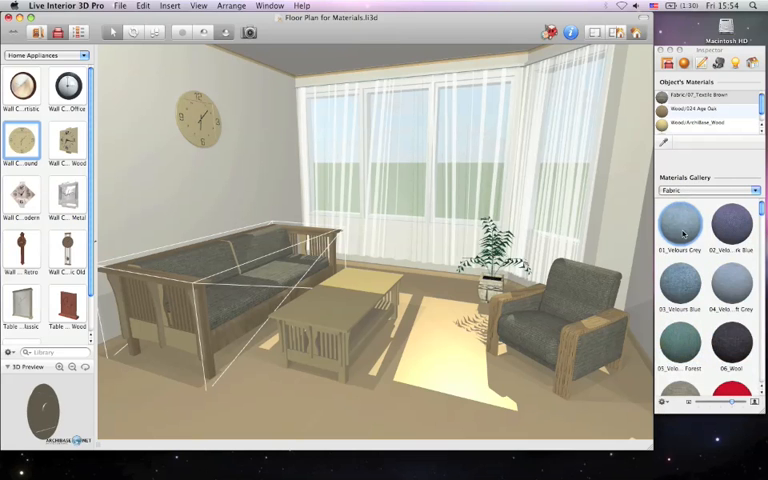
- Apply a patterned wallpaper to the left wall and reveal its Texture Transform settings
{"action": "scroll", "scroll_direction": "down", "scroll_amount": 3}
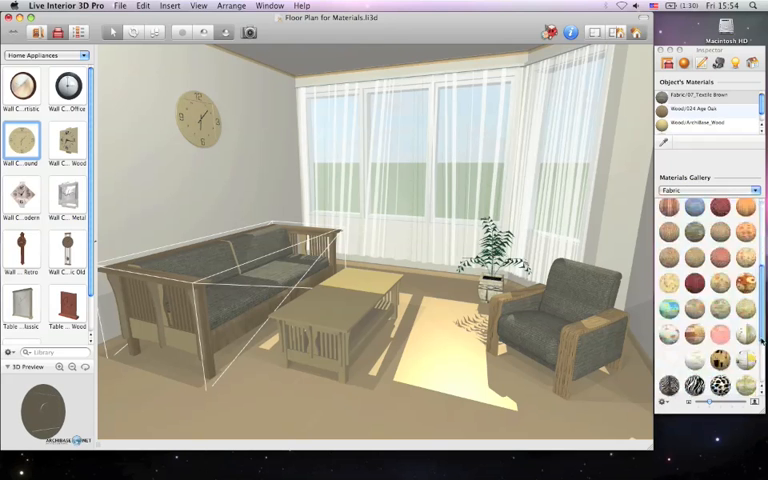
{"action": "scroll", "scroll_direction": "down", "scroll_amount": 3}
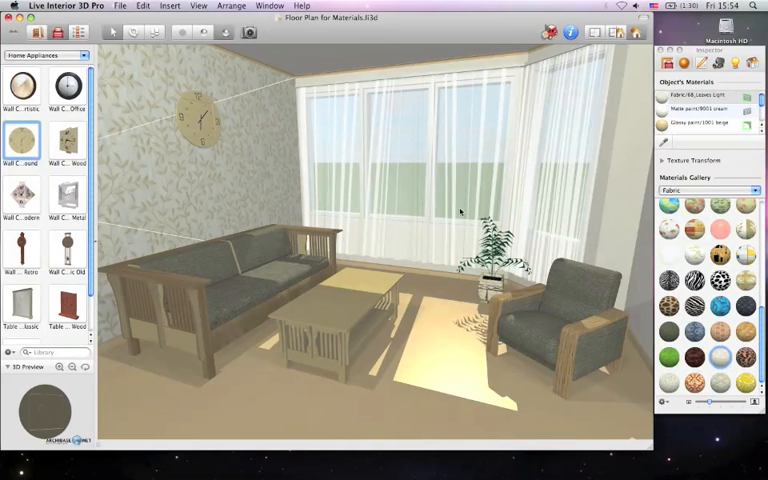
{"action": "left_click", "coordinate": [664, 160]}
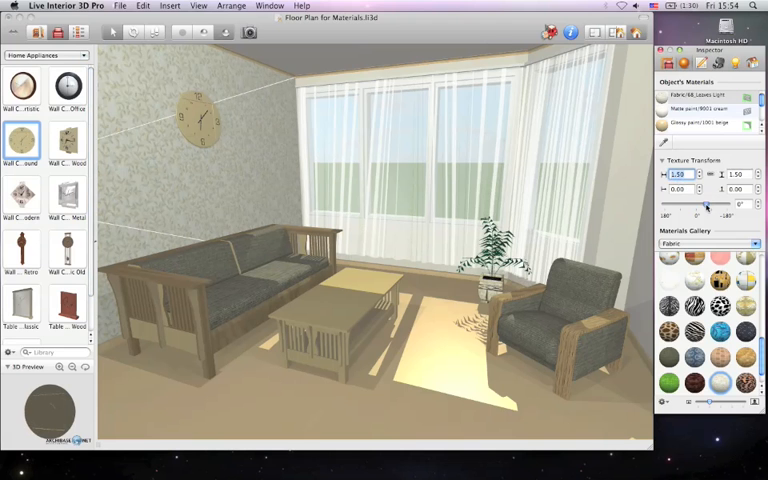
- Switch the Materials Gallery to another material category
{"action": "left_click", "coordinate": [704, 244]}
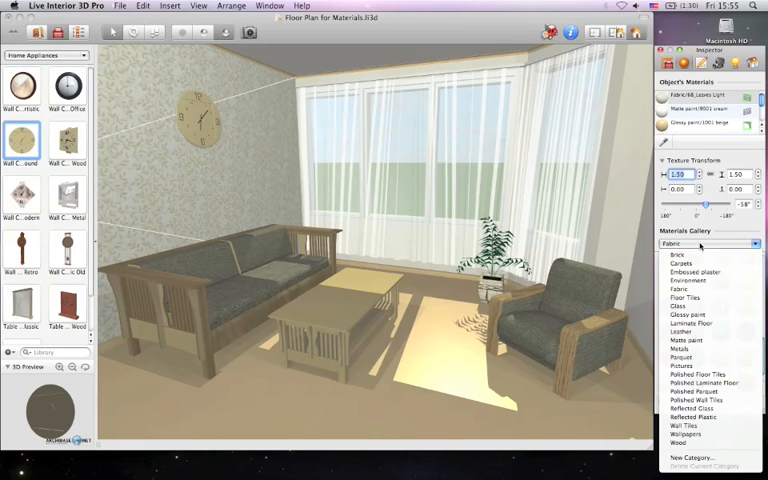
{"action": "left_click", "coordinate": [708, 382]}
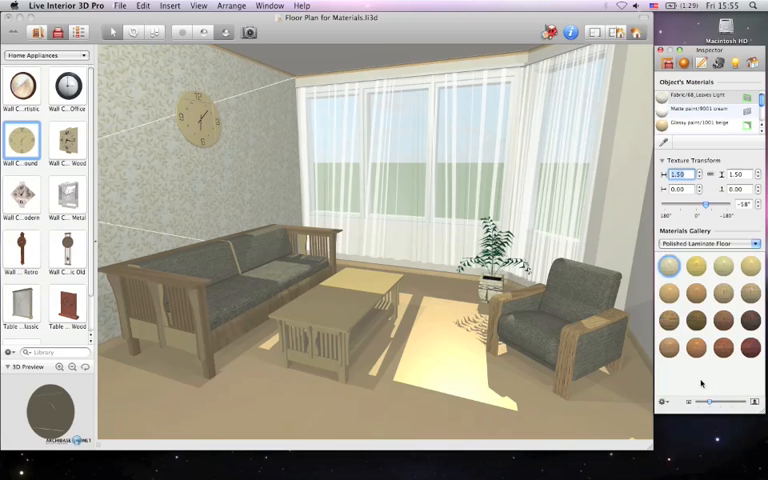